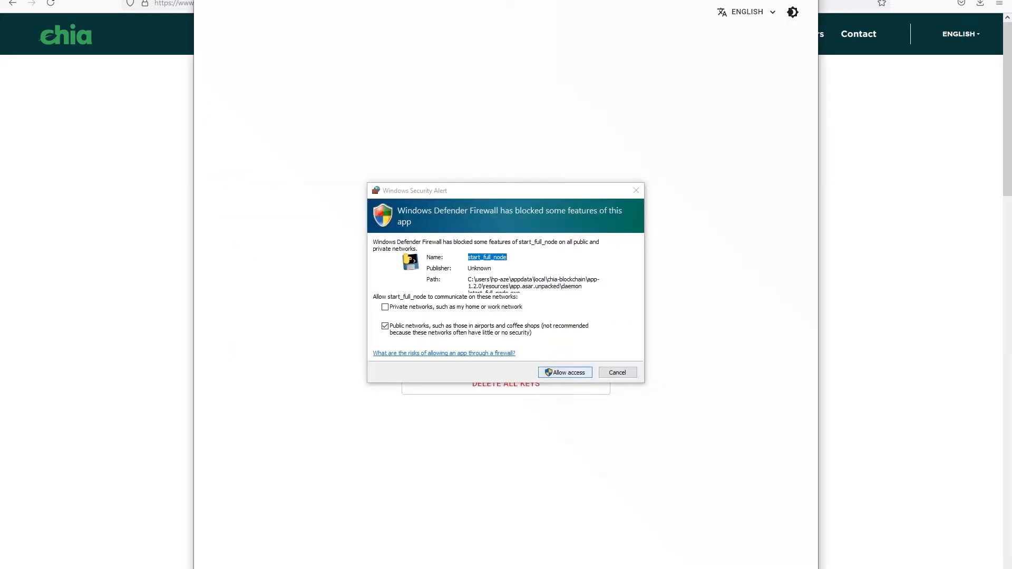
# - Allow the full node through the Windows firewall and start creating a new private key
pyautogui.click(564, 372)
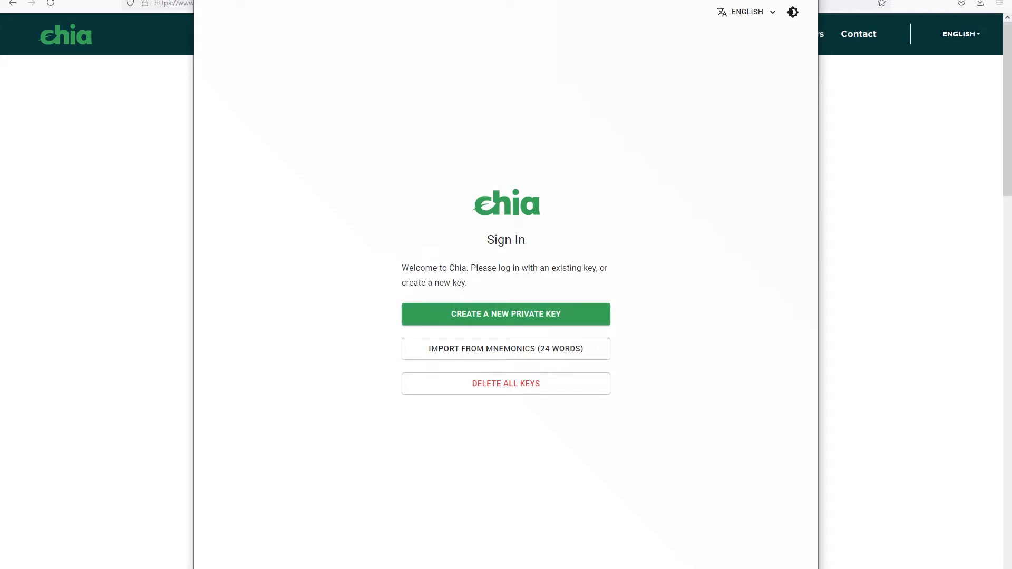
pyautogui.click(505, 314)
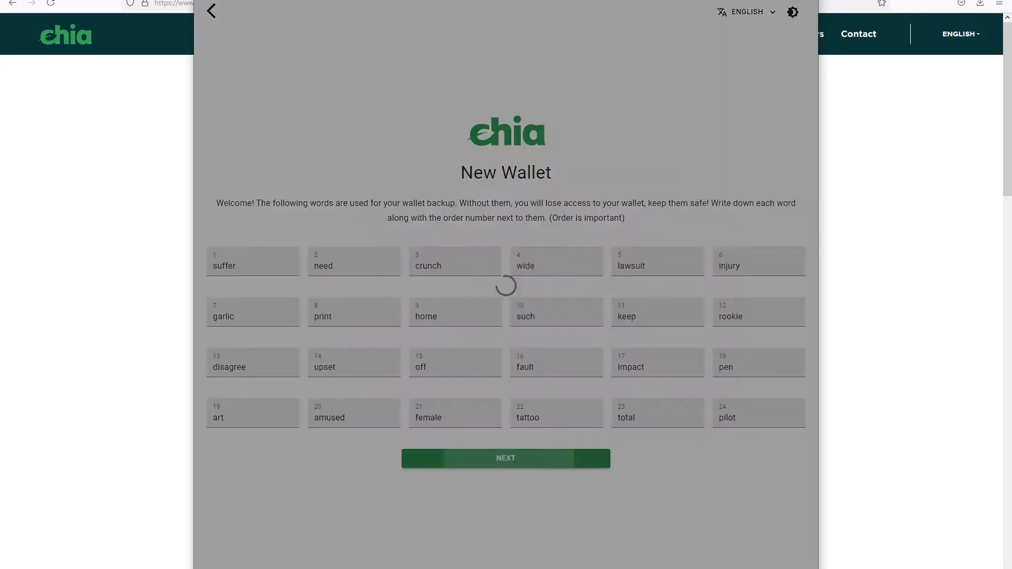
pyautogui.click(505, 459)
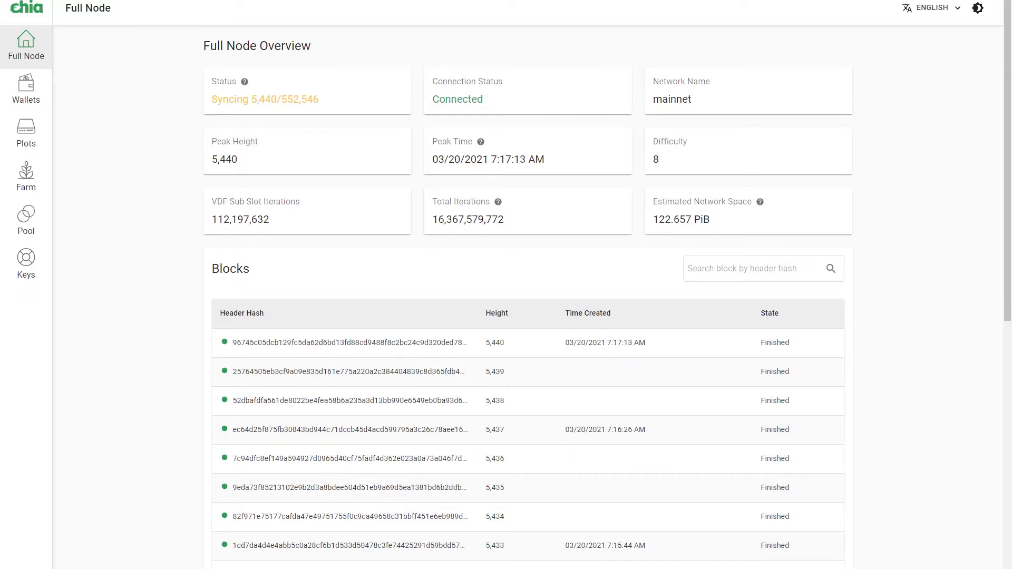
# - Review the Full Node blocks and connections, then view the Chia Wallet with its 0 XCH balance
pyautogui.scroll(-3)
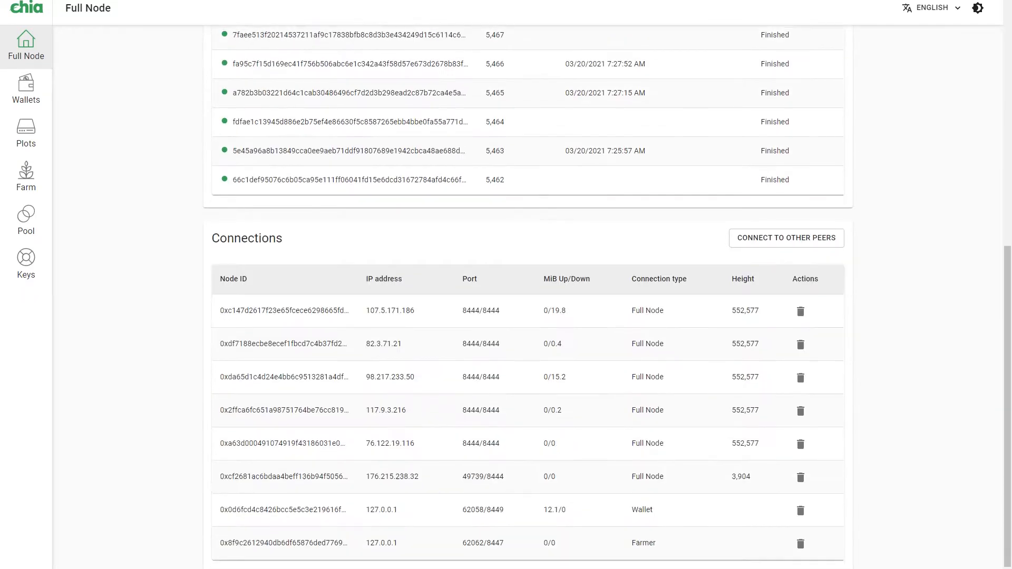
pyautogui.scroll(3)
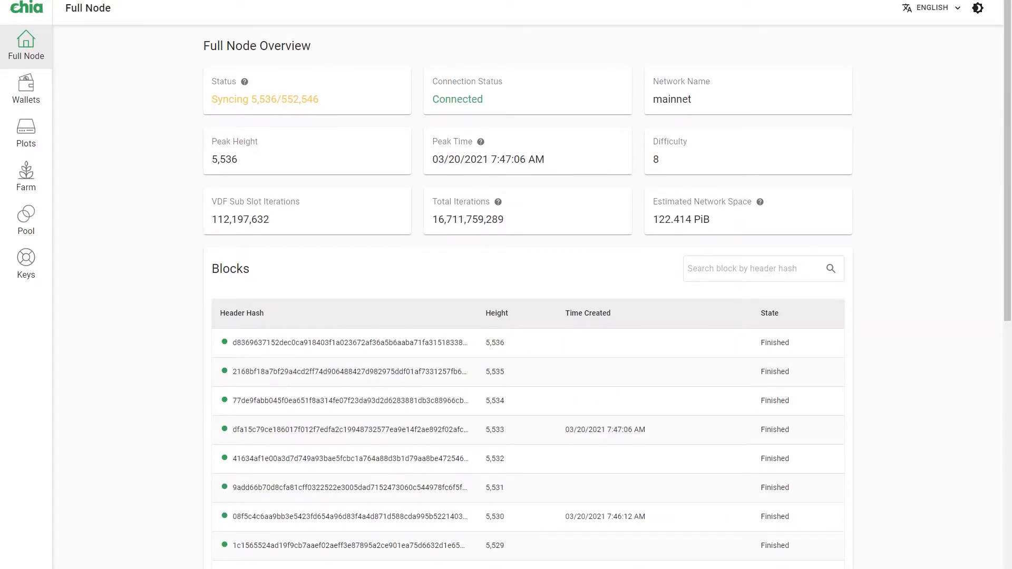
pyautogui.click(25, 89)
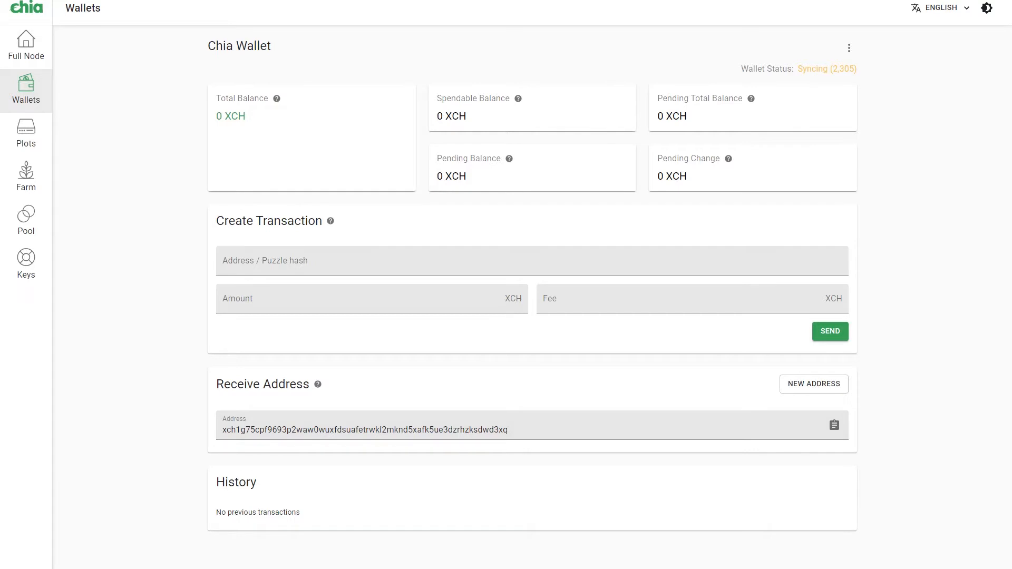
# - Browse the Plots and Farm pages and land on the Pool page offering to join a pool
pyautogui.click(25, 133)
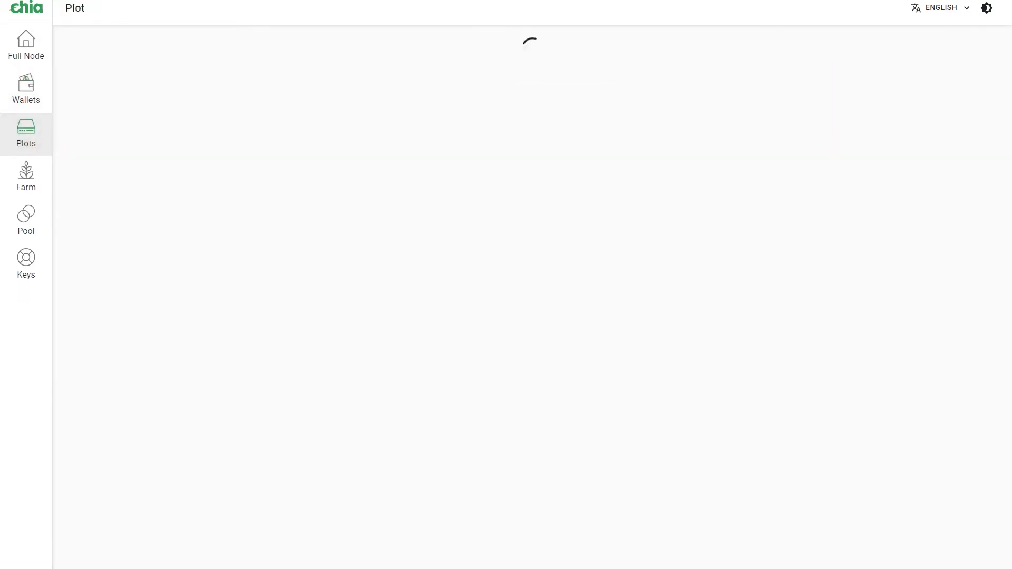
pyautogui.click(26, 177)
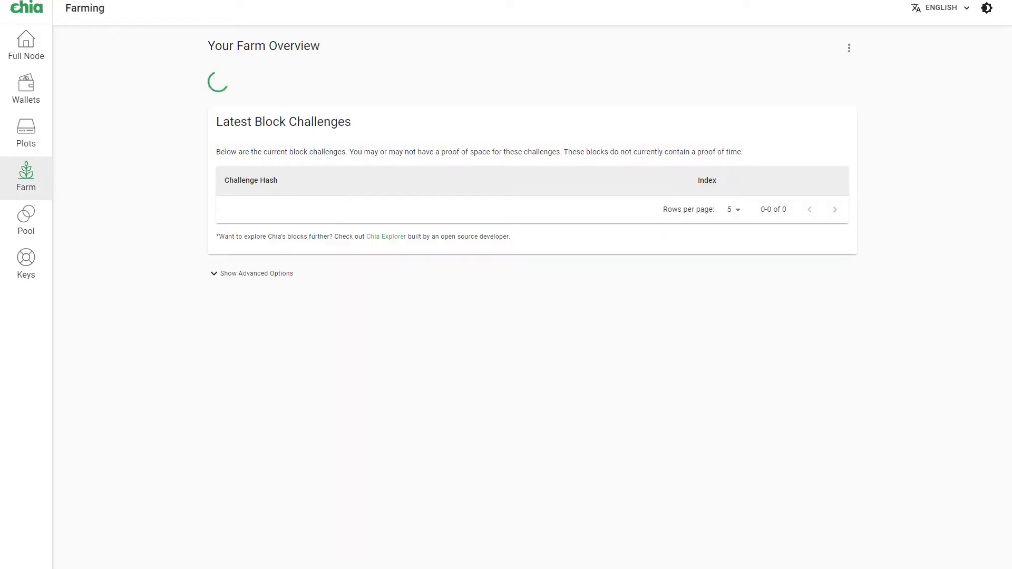
pyautogui.click(26, 219)
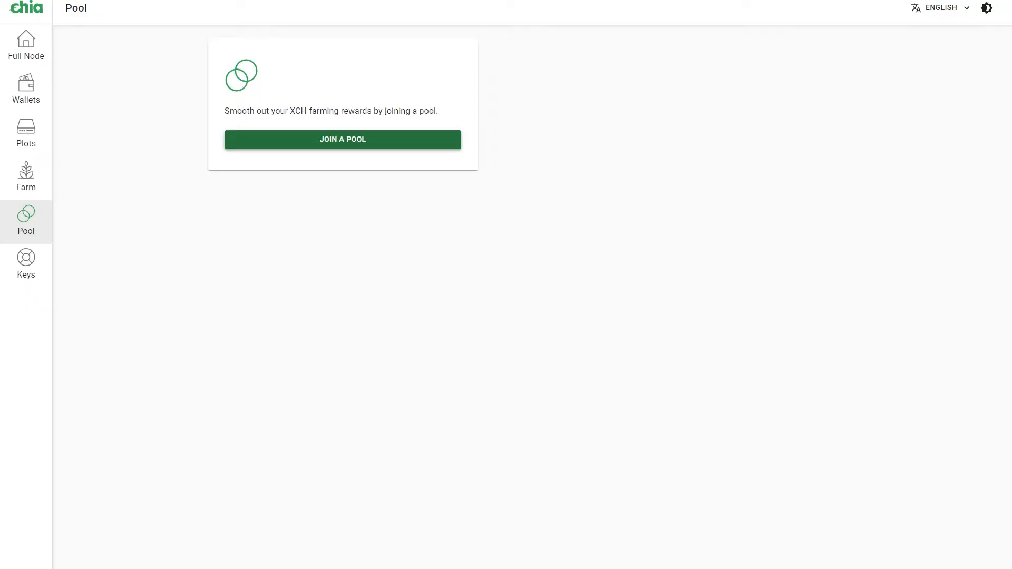
# - Begin joining a pool and follow the link to get XCH from the Chia faucet
pyautogui.click(342, 139)
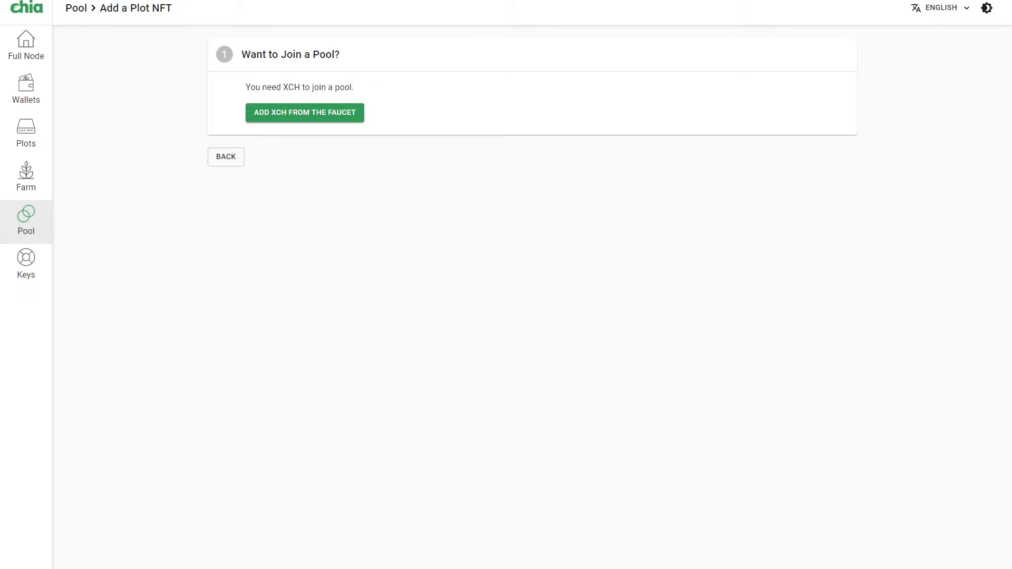
pyautogui.click(304, 111)
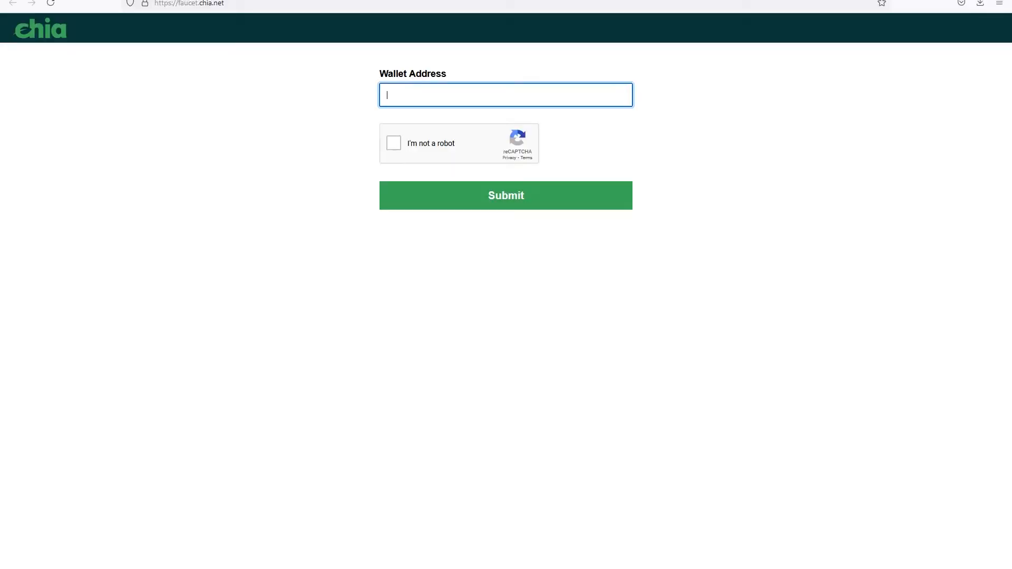
pyautogui.write('xch1g75cpf9693p2waw0wuxfdsuafetrwkl2mknd5xafk5ue3dzrhzksdwd3xq')
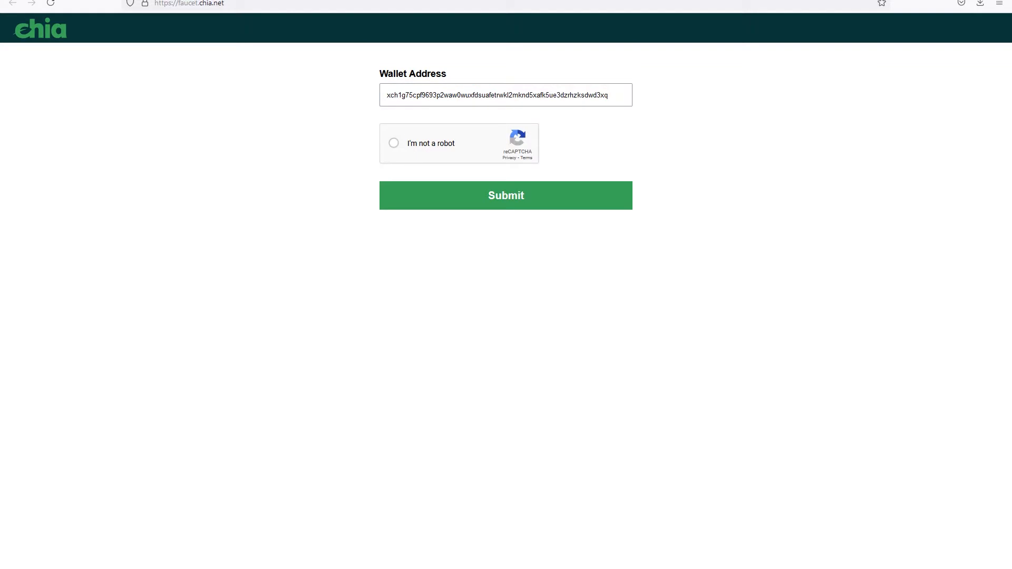
pyautogui.click(505, 195)
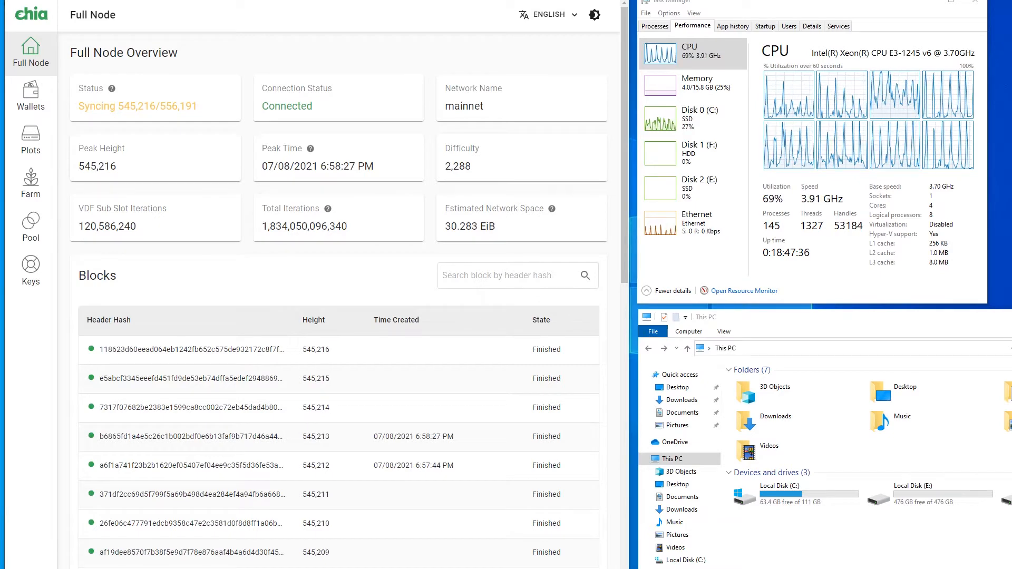
pyautogui.click(31, 96)
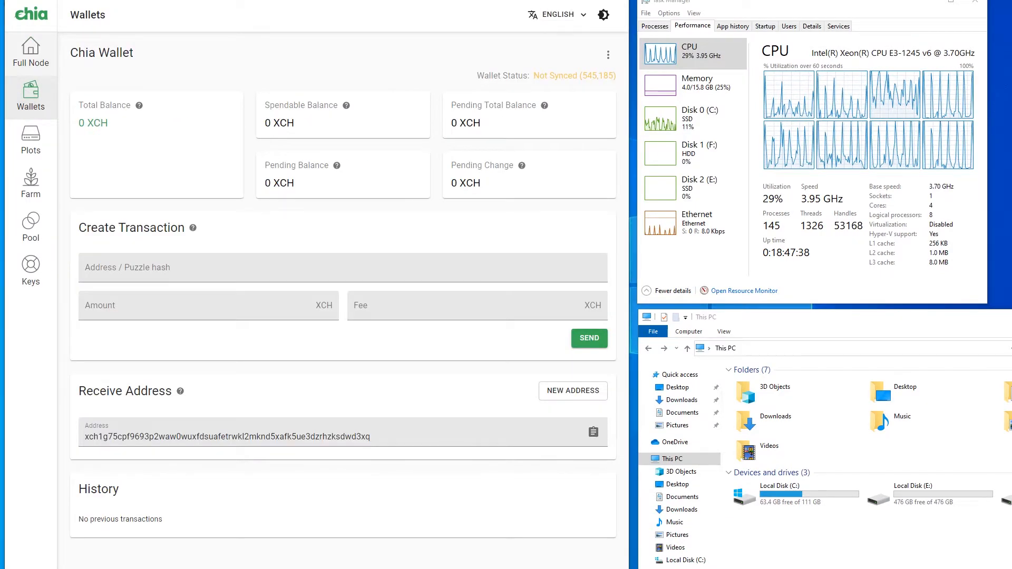
pyautogui.click(31, 51)
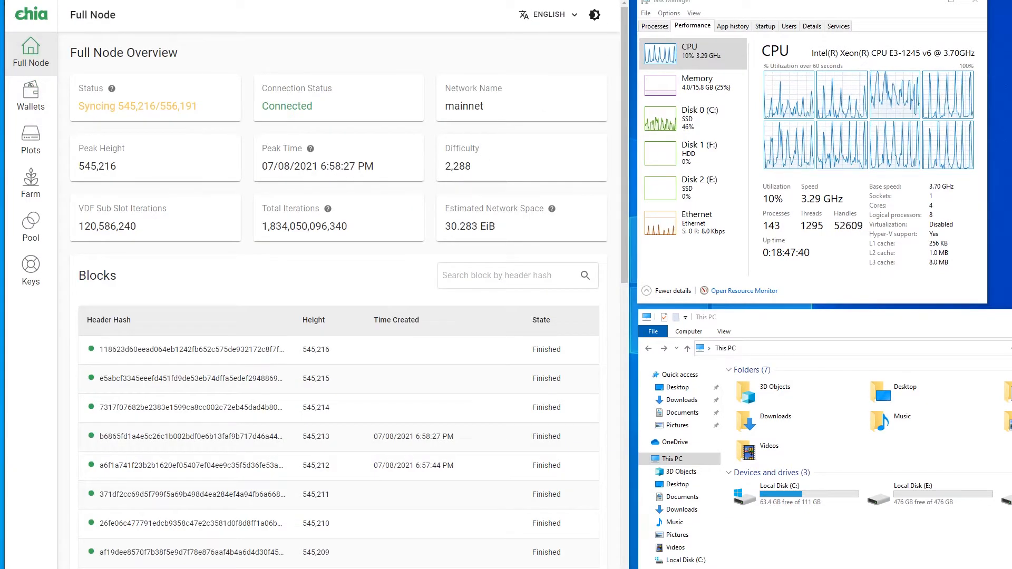